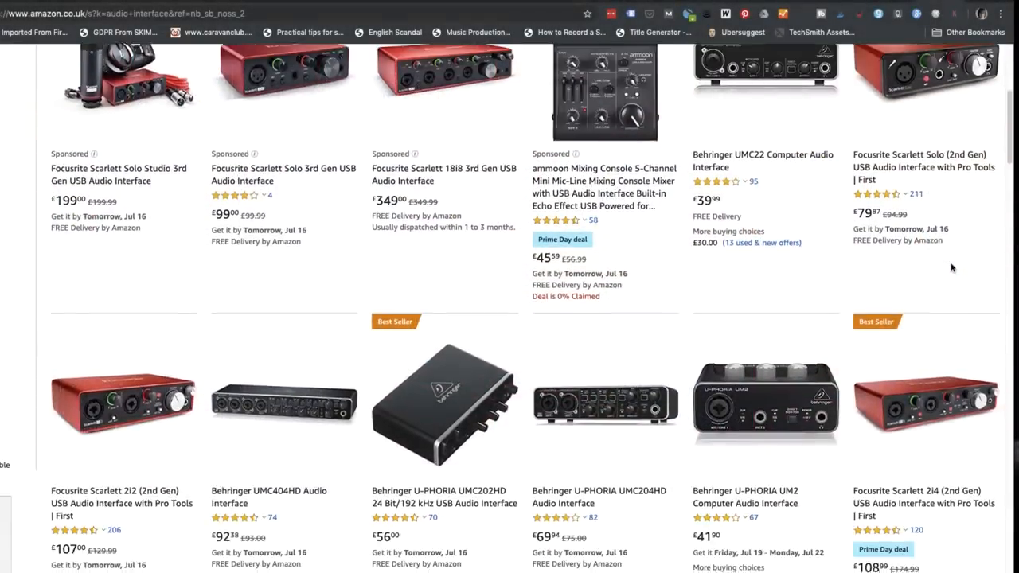
Audition Big Brute Blues, Cheap Studio Time, Double Brit Phaser, Eighties Goth and Fat Face presets on the guitar track.
scroll("down", 3)
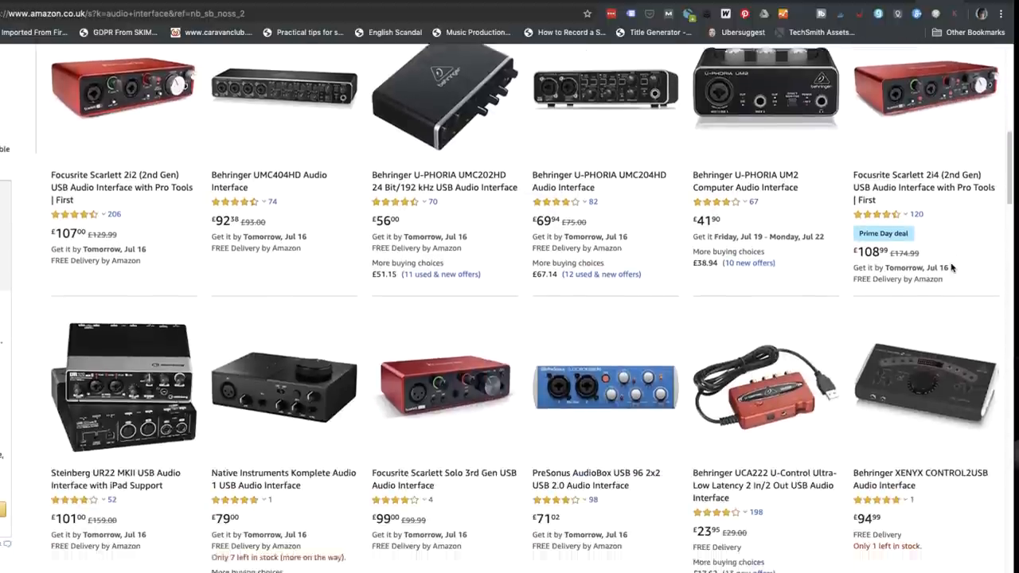
scroll("down", 3)
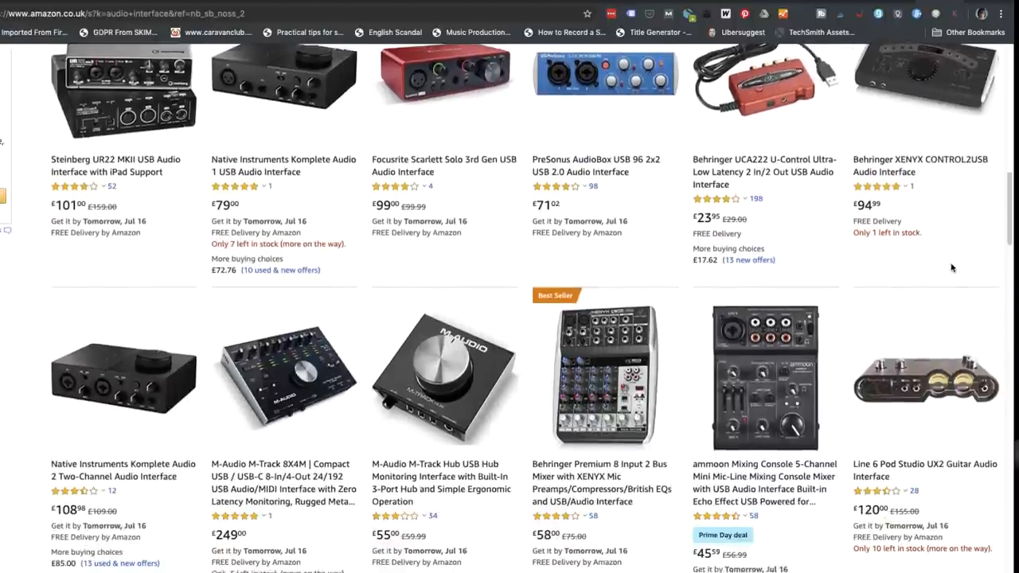
scroll("down", 3)
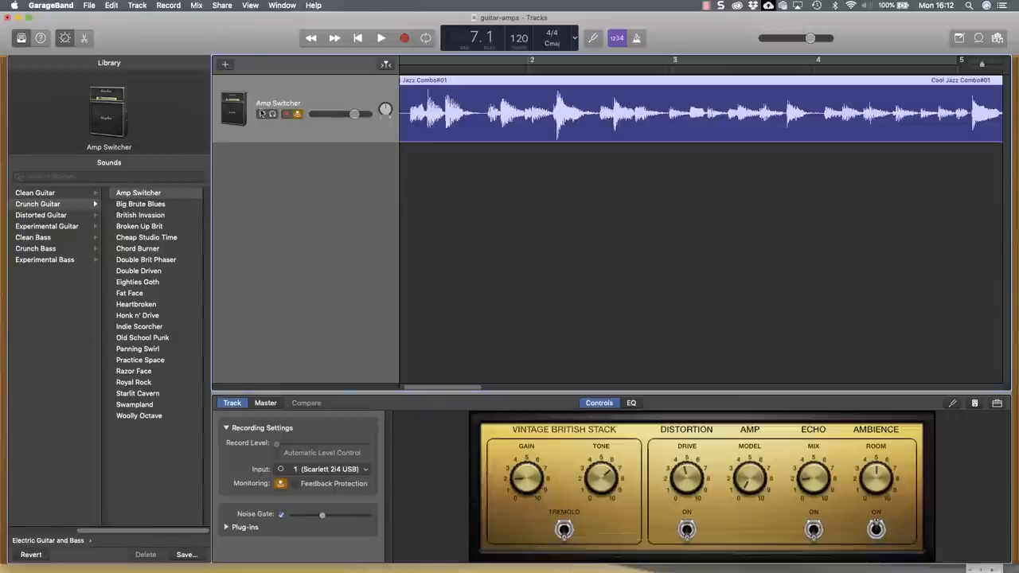
left_click(140, 204)
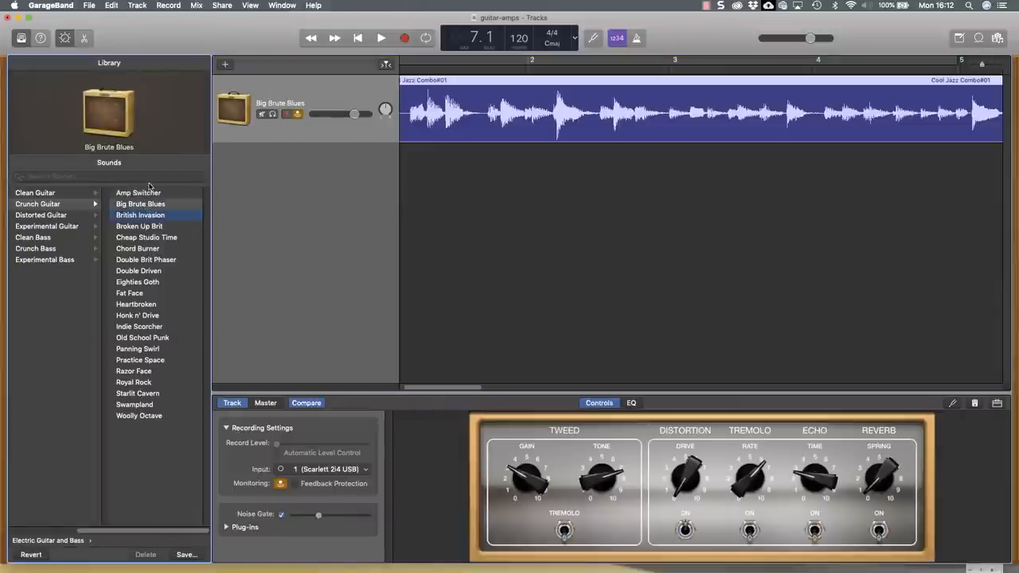
left_click(147, 237)
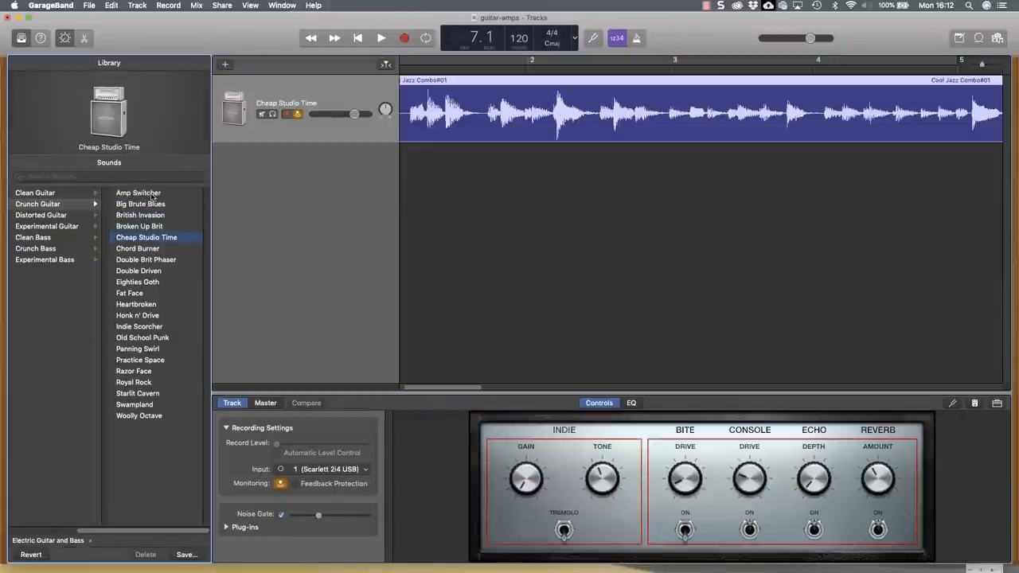
left_click(146, 260)
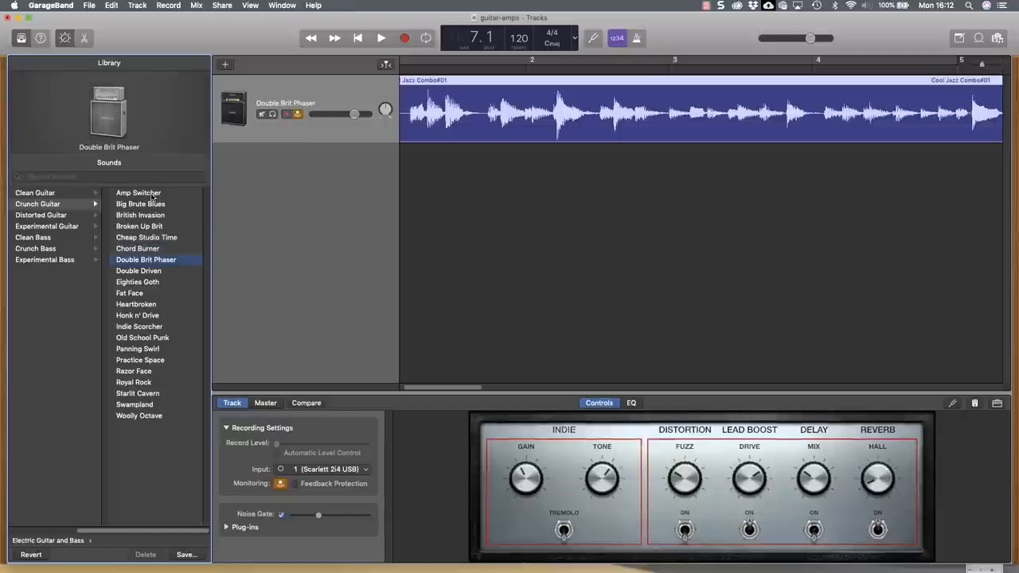
left_click(137, 280)
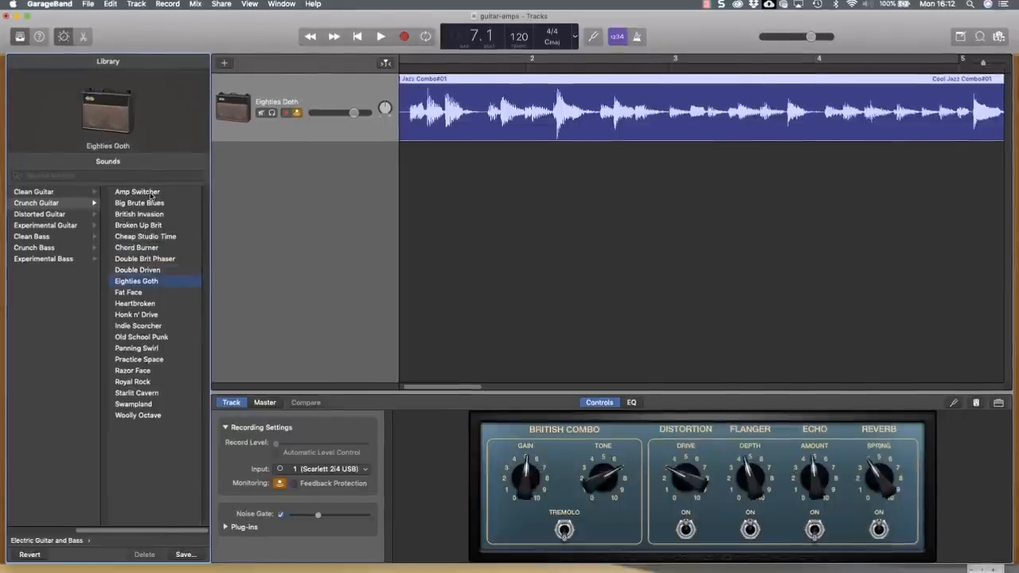
left_click(127, 293)
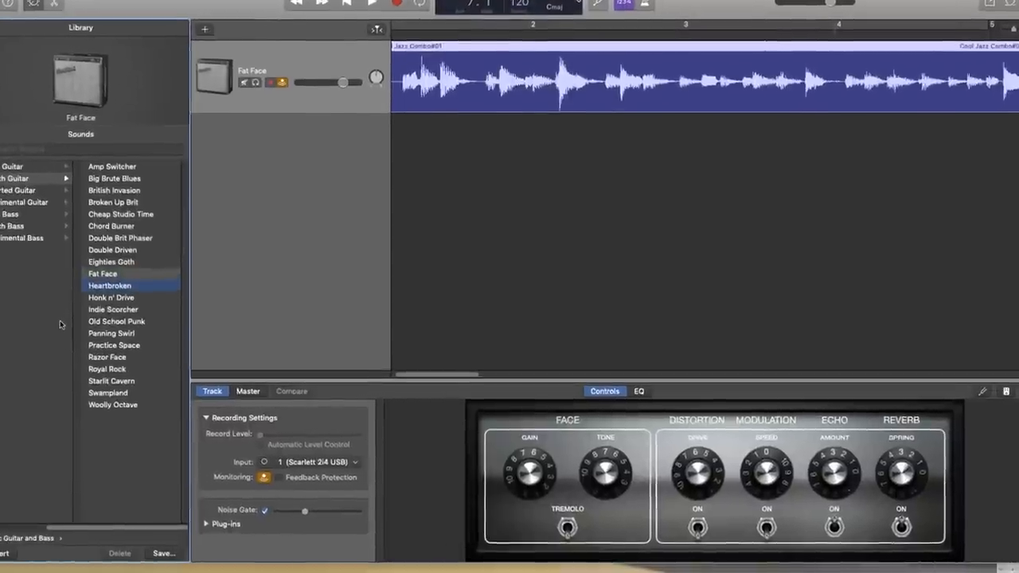
left_click(111, 298)
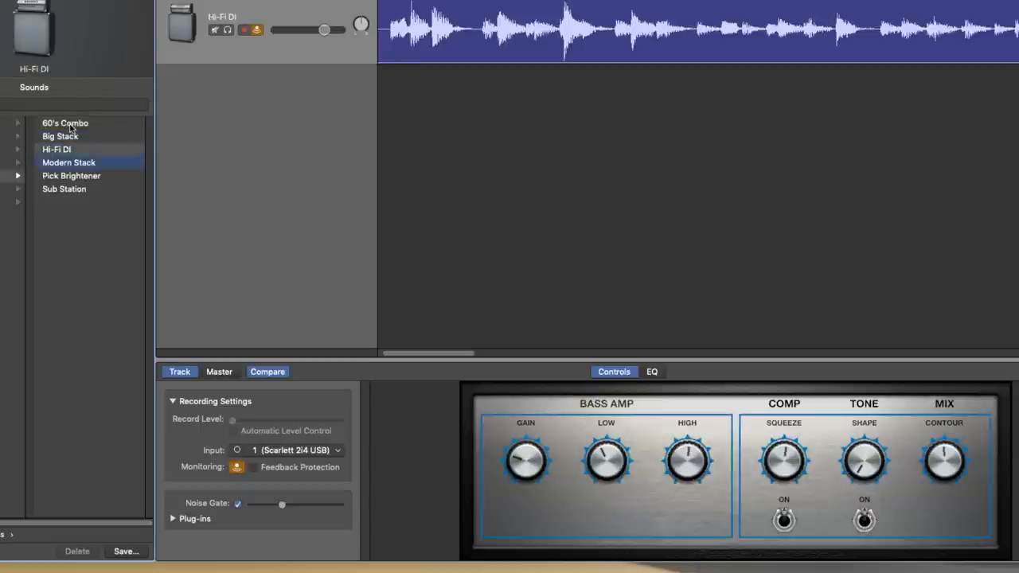
Switch to another amp category and audition Echo Studio, Multi-Phase Face and the next preset.
left_click(70, 175)
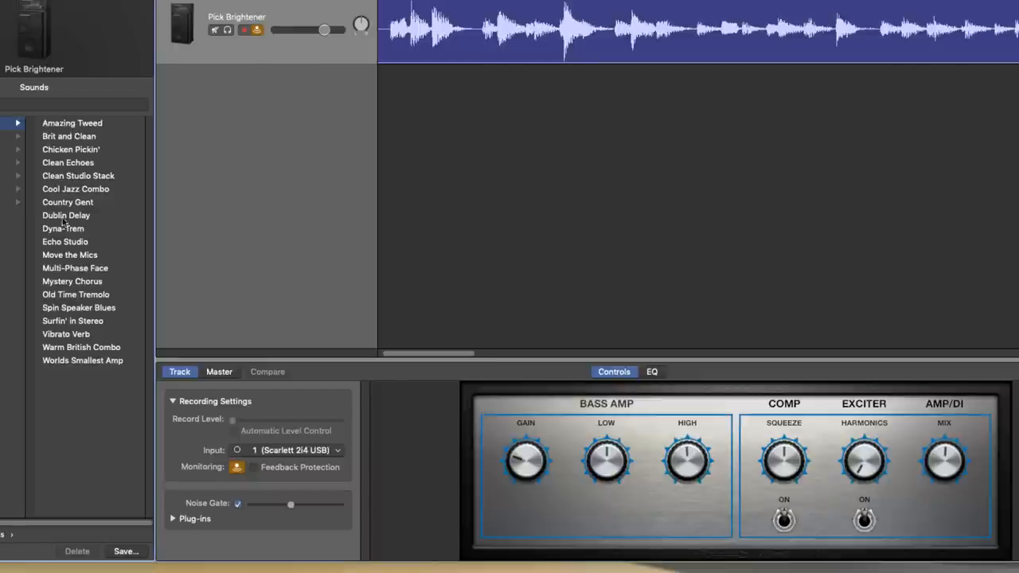
left_click(64, 241)
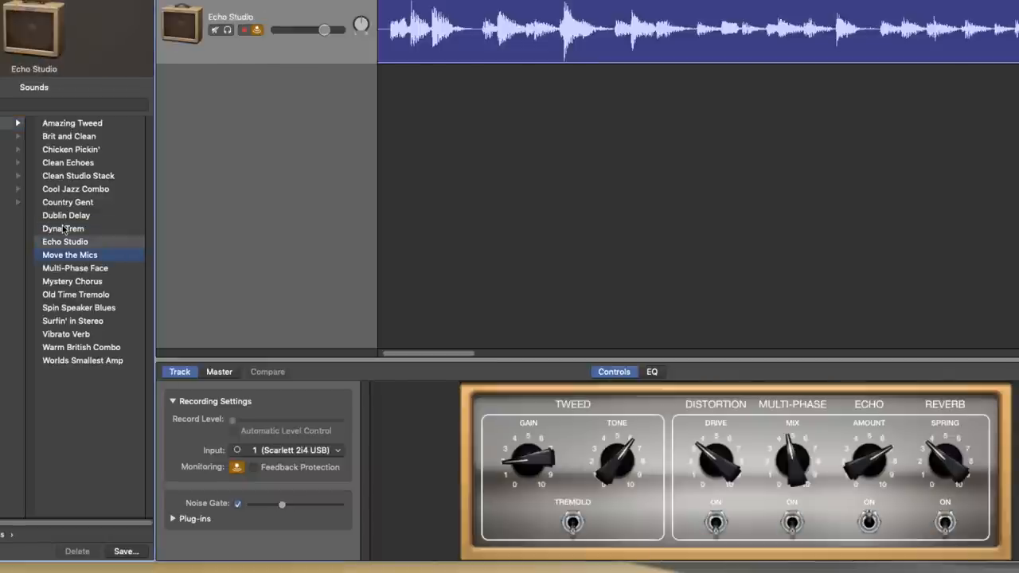
left_click(75, 267)
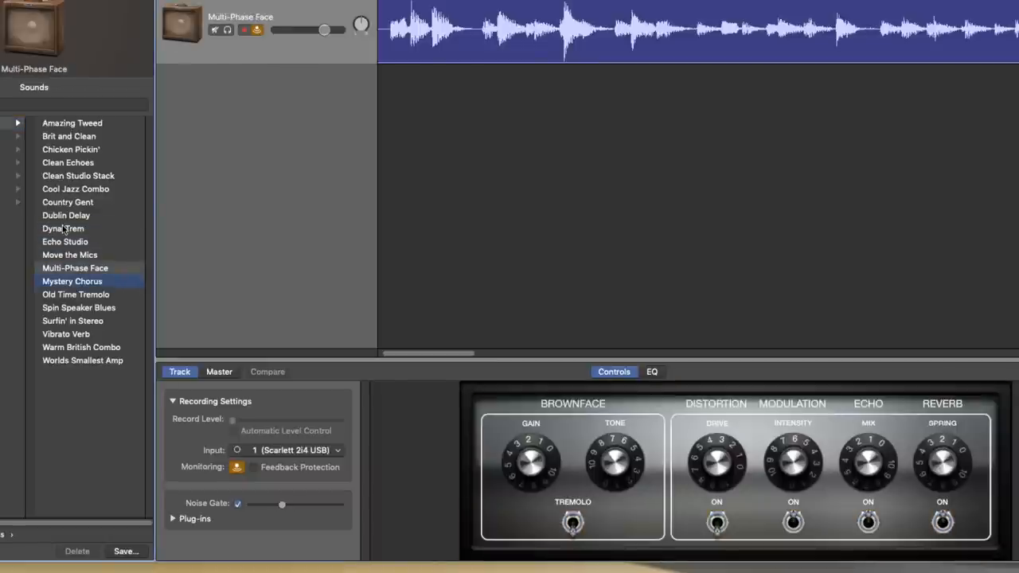
left_click(76, 293)
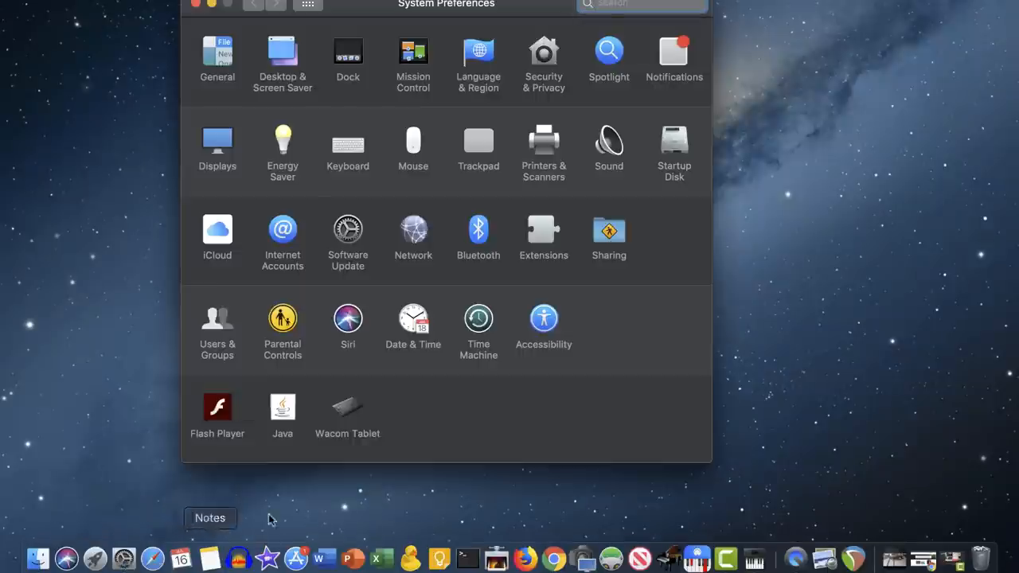
Show the Sound input settings with Scarlett 2i4 USB as the input device.
left_click(608, 140)
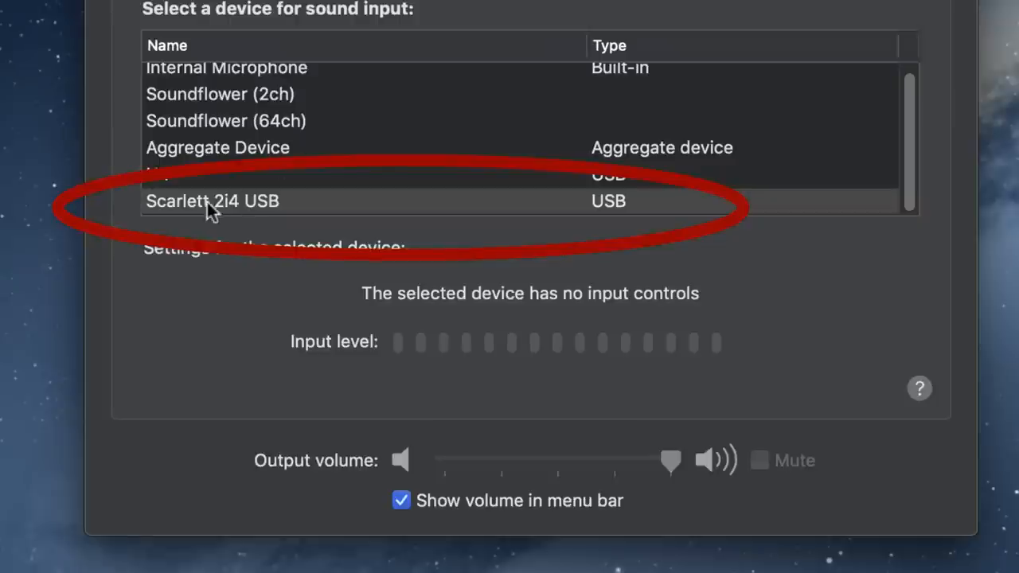
mouse_move(316, 201)
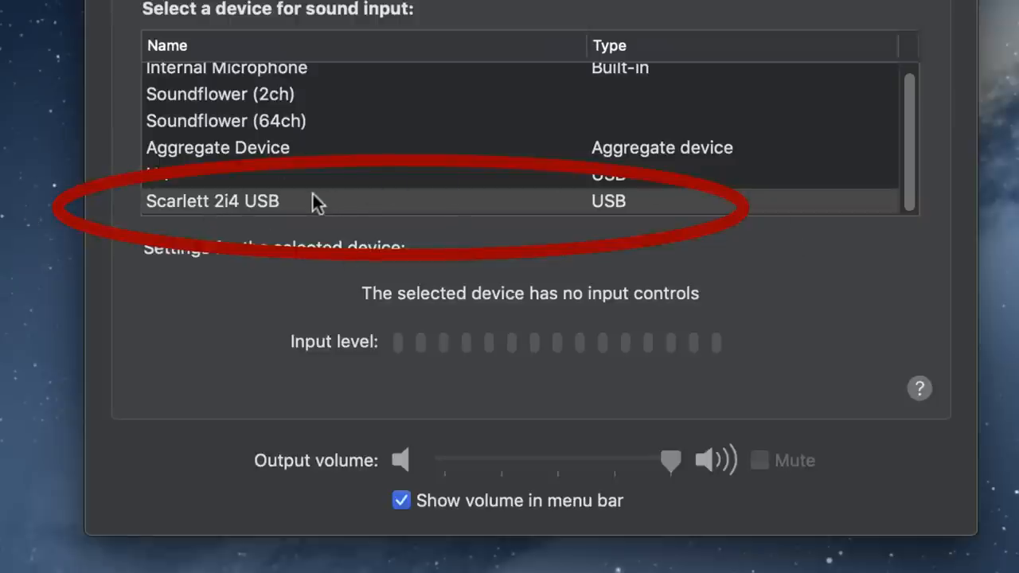